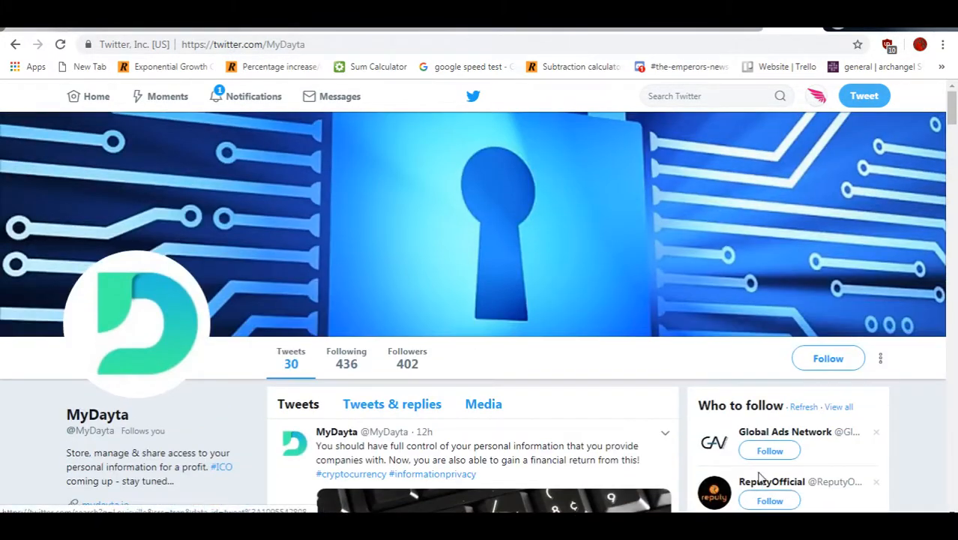
- Scroll down to MyDayta's padlock-image tweet about personal information and choose Retweet
{"action": "scroll", "scroll_direction": "down", "scroll_amount": 3}
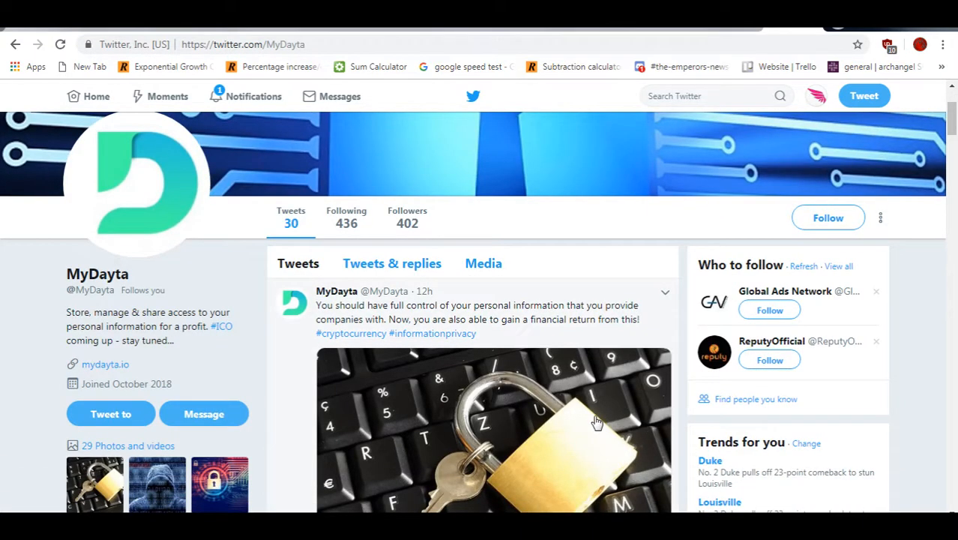
{"action": "scroll", "scroll_direction": "down", "scroll_amount": 3}
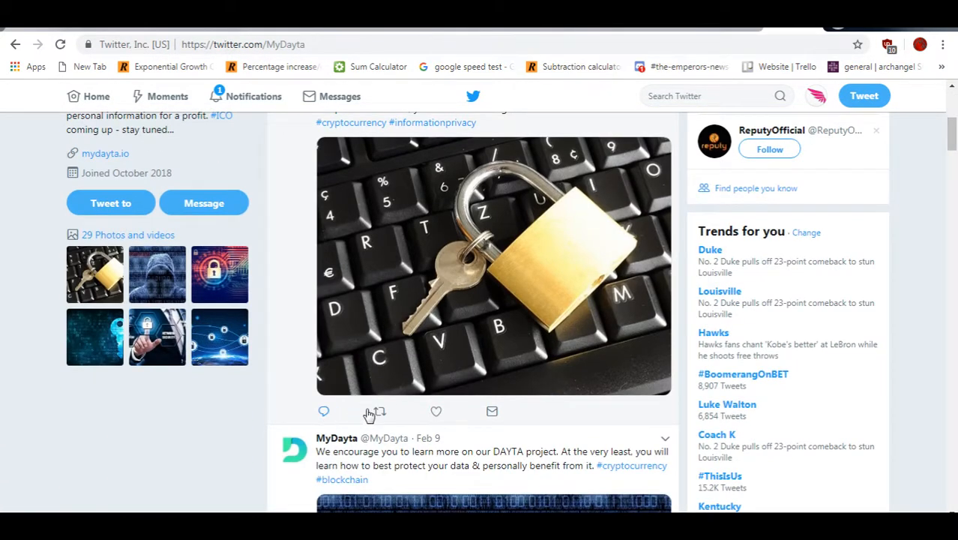
{"action": "left_click", "coordinate": [379, 411]}
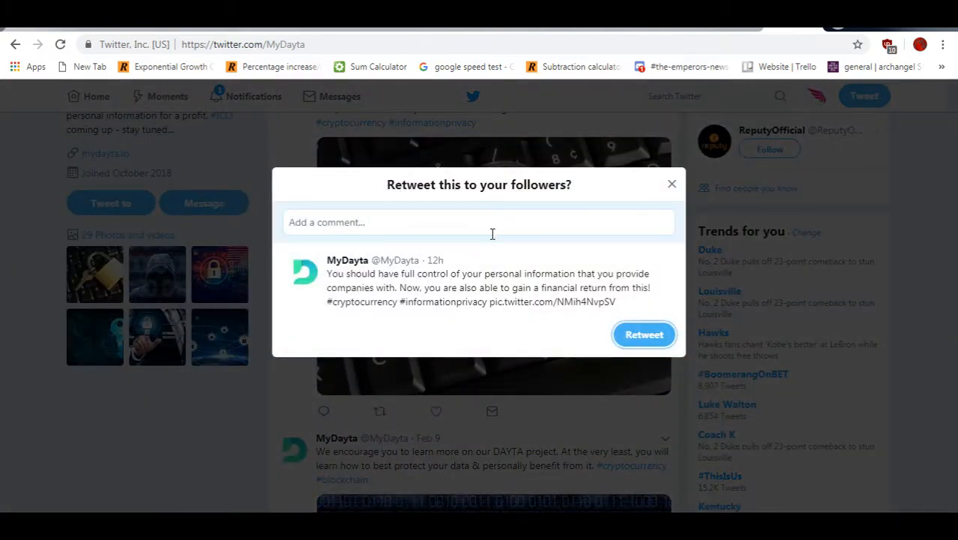
- Write a comment praising Metanet, privacy-to-profit projects and the ability to opt out
{"action": "type", "text": "Important"}
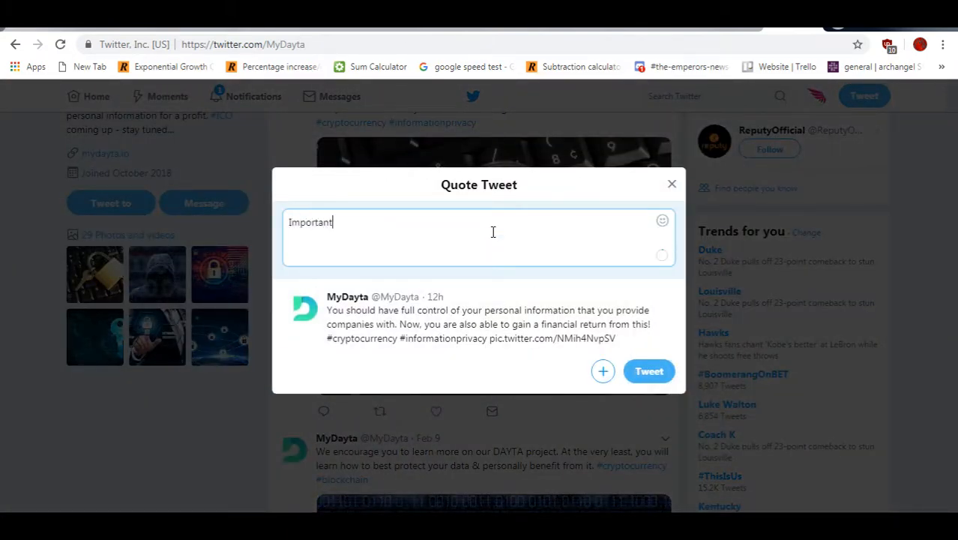
{"action": "type", "text": "part of the future of the internet! Meta"}
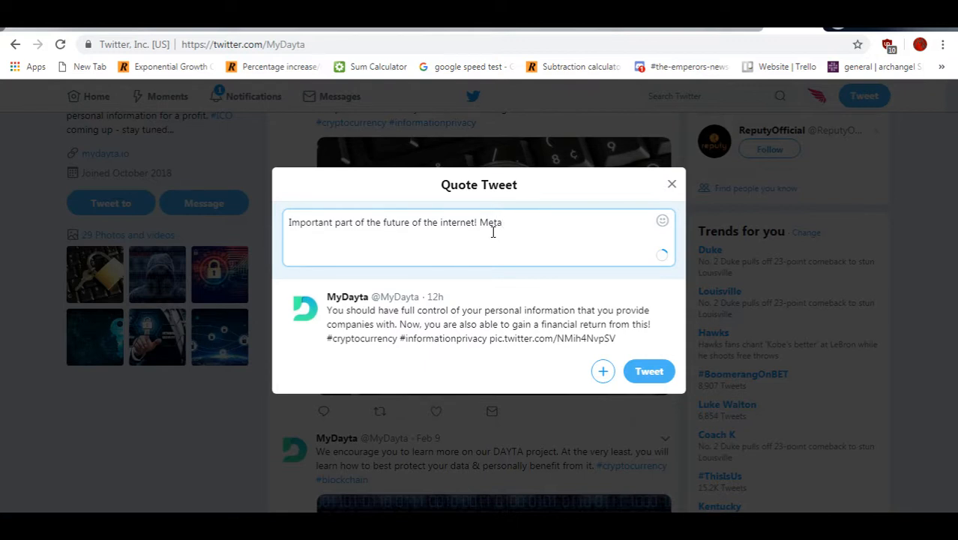
{"action": "type", "text": "net"}
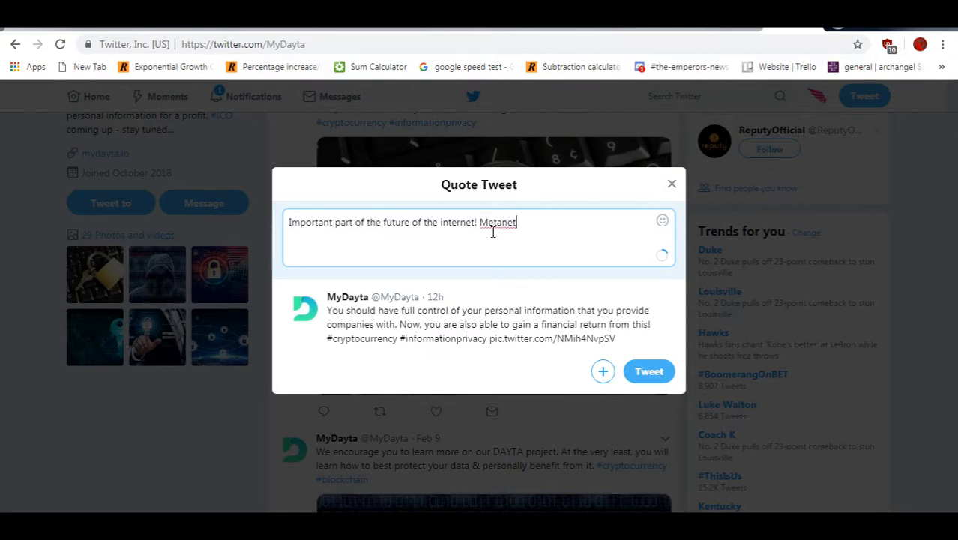
{"action": "type", "text": "and"}
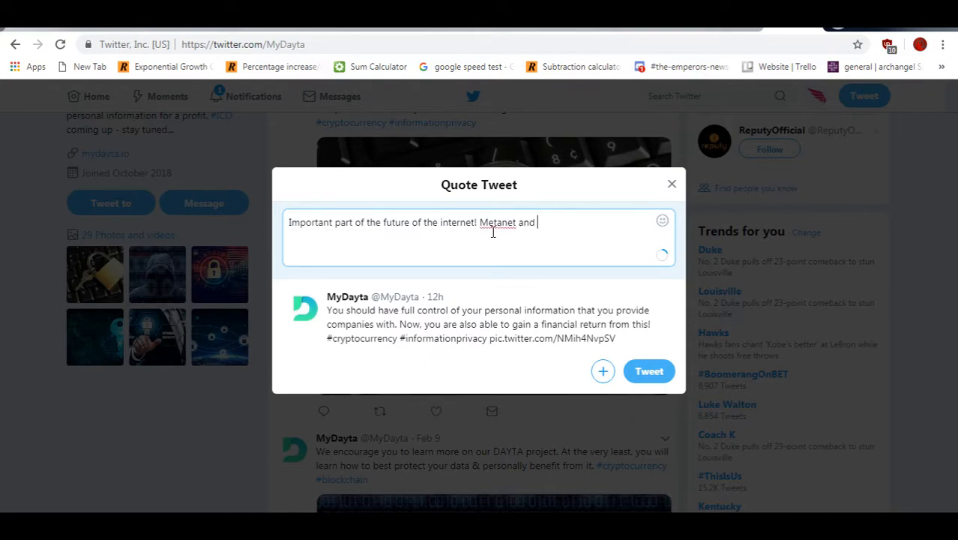
{"action": "type", "text": "projects that turn information and privacy into"}
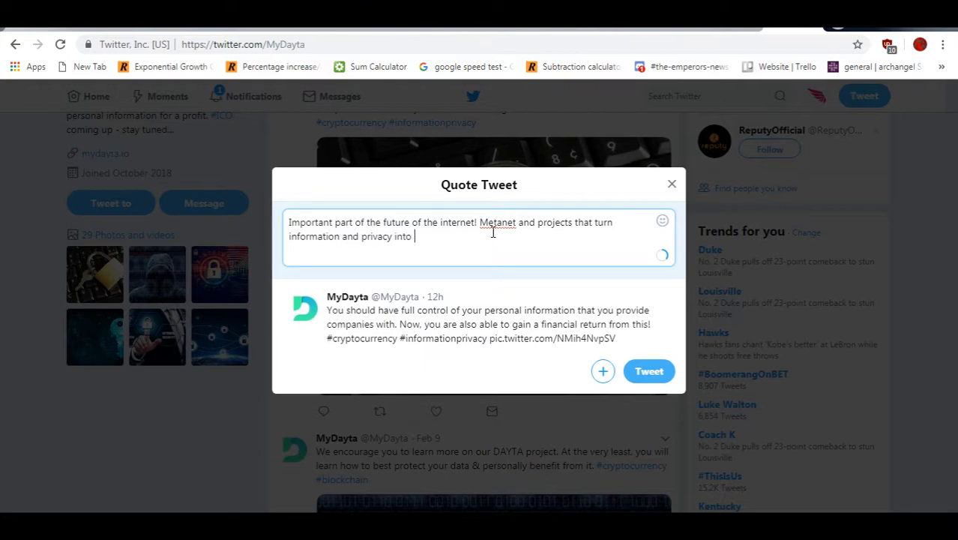
{"action": "type", "text": "profit for the"}
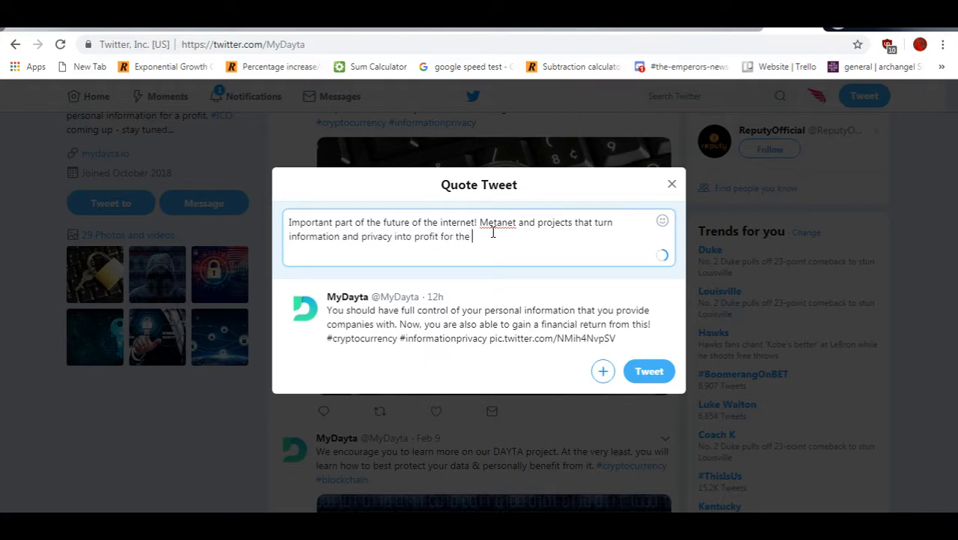
{"action": "type", "text": "owne"}
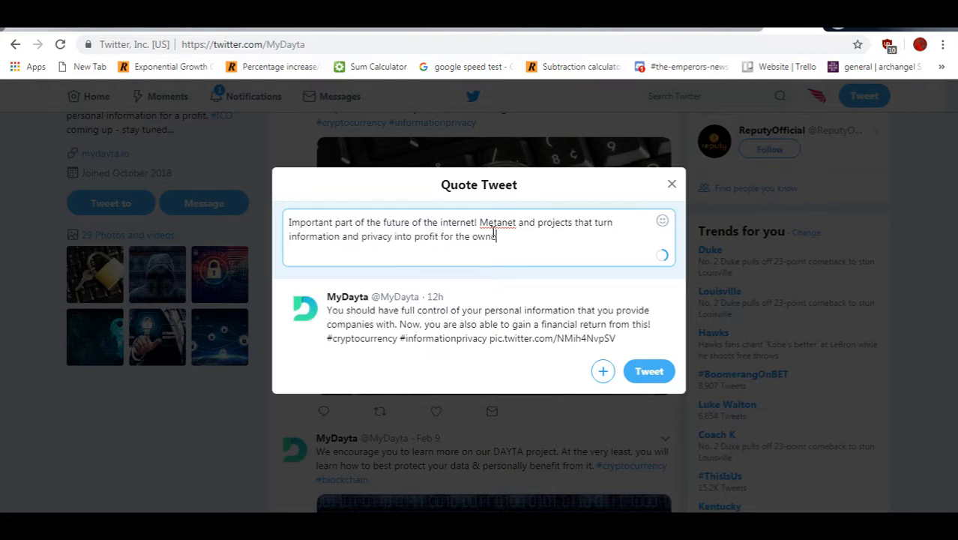
{"action": "type", "text": "s"}
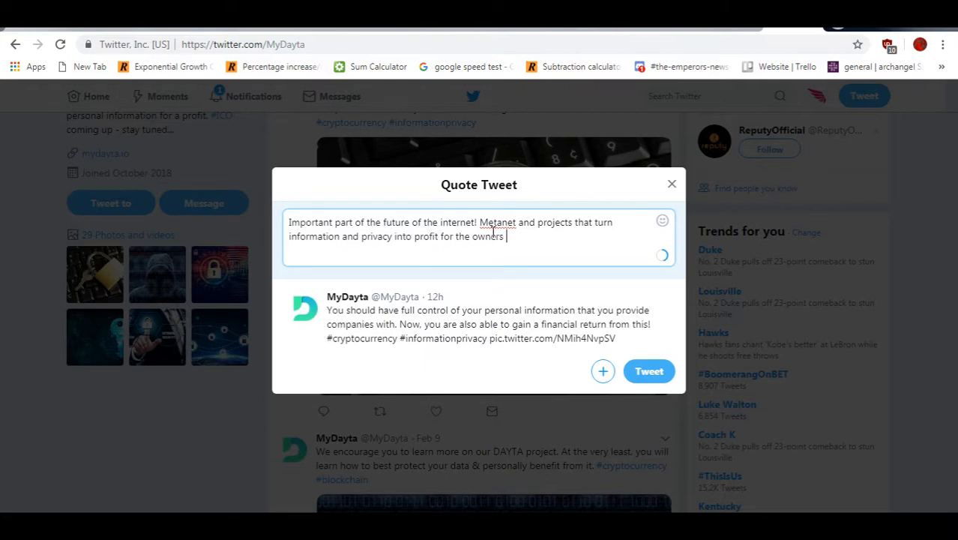
{"action": "type", "text": "of IP- huge gain. Ability to remain"}
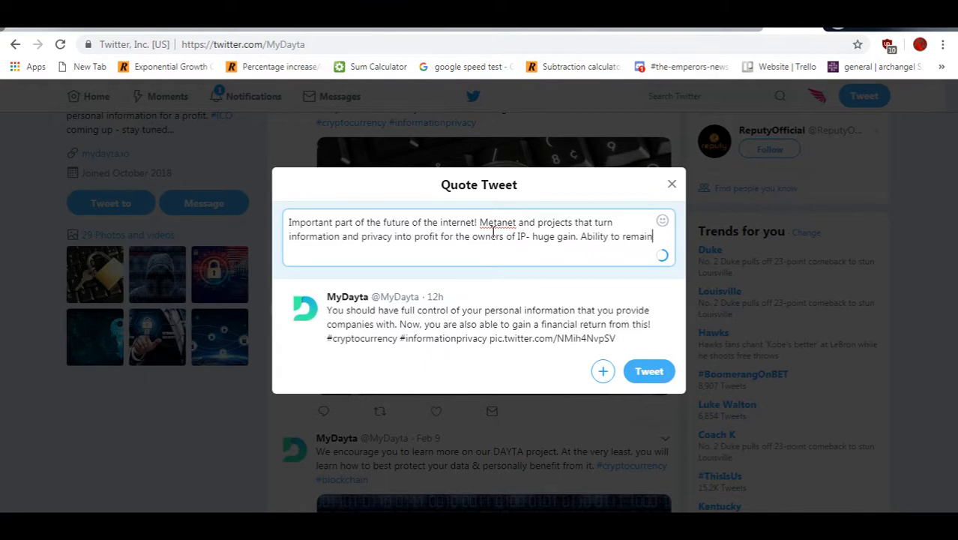
{"action": "type", "text": "private"}
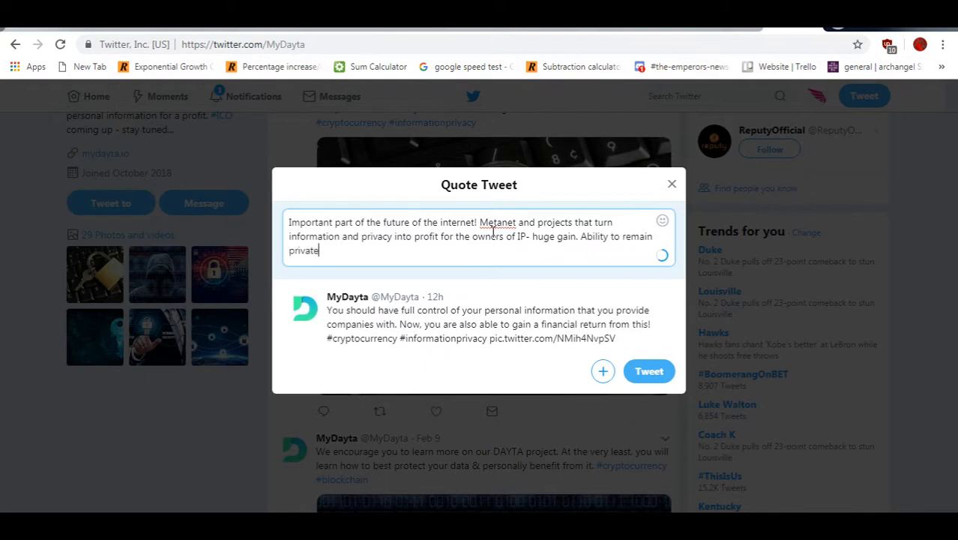
{"action": "type", "text": "and iop"}
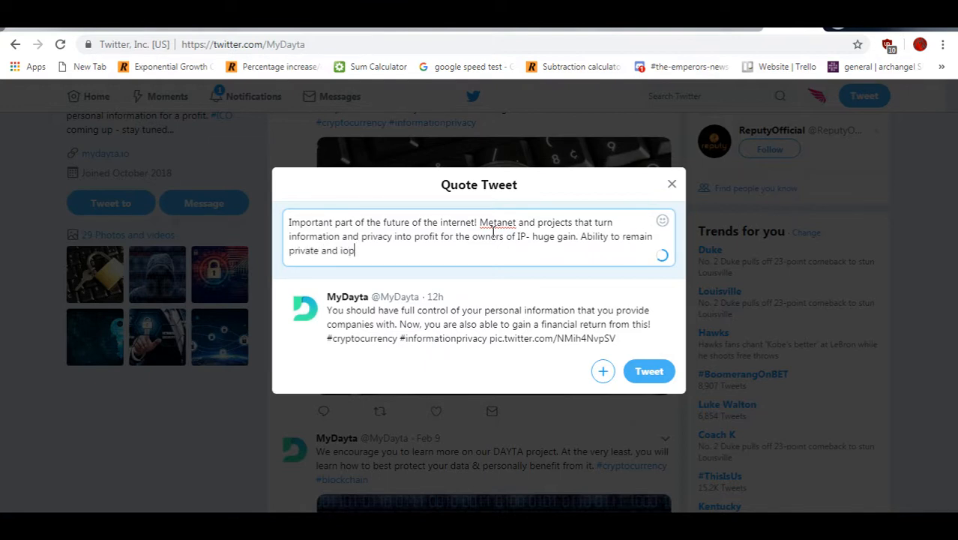
{"action": "type", "text": "opt-out-"}
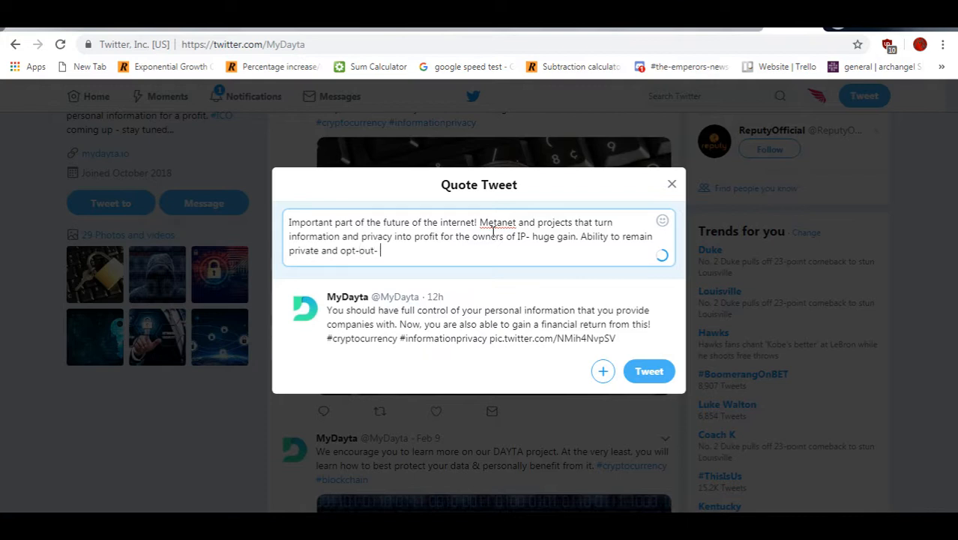
{"action": "type", "text": "even better!"}
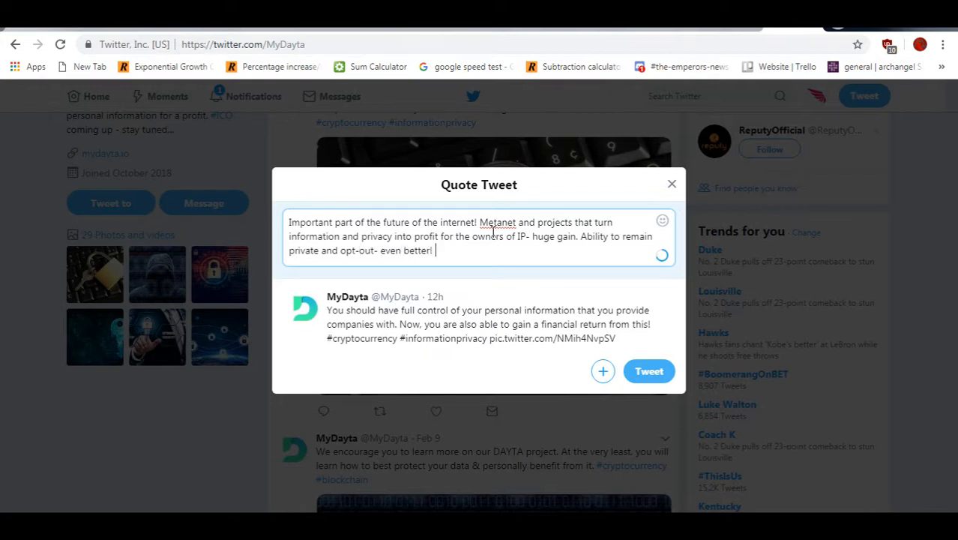
- Add a good-luck wish to MyDayta, fix a typo, and post the quote tweet
{"action": "type", "text": "Good luc"}
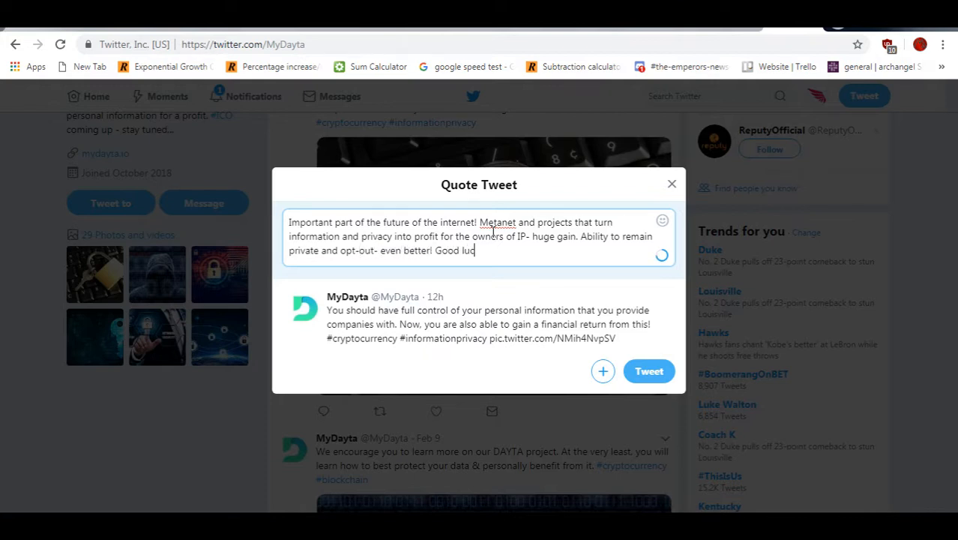
{"action": "type", "text": "k M"}
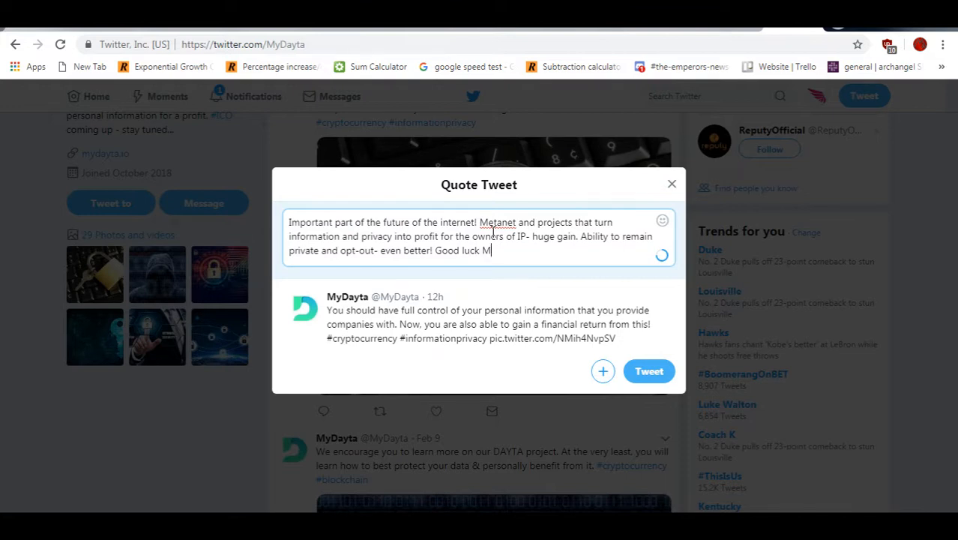
{"action": "type", "text": "yDa"}
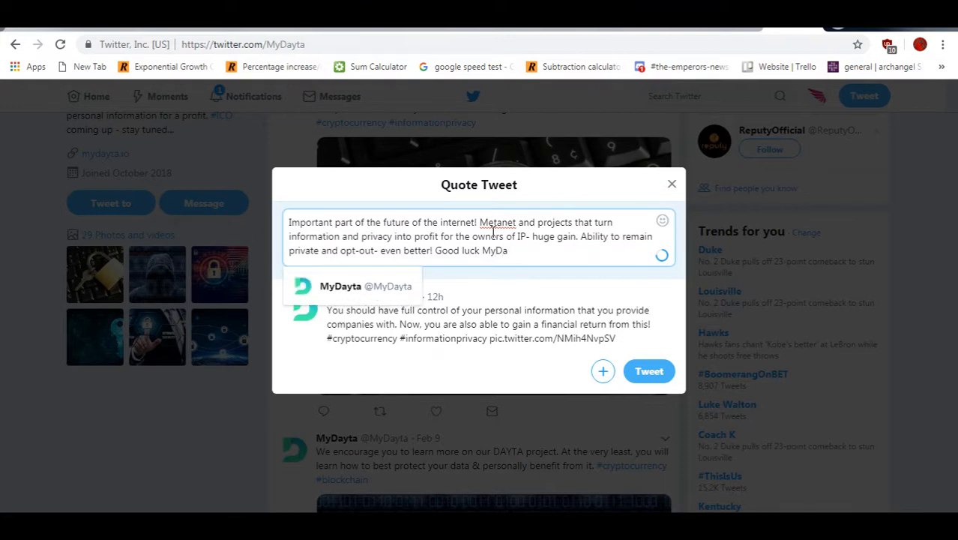
{"action": "type", "text": "- on the right trackw e gh"}
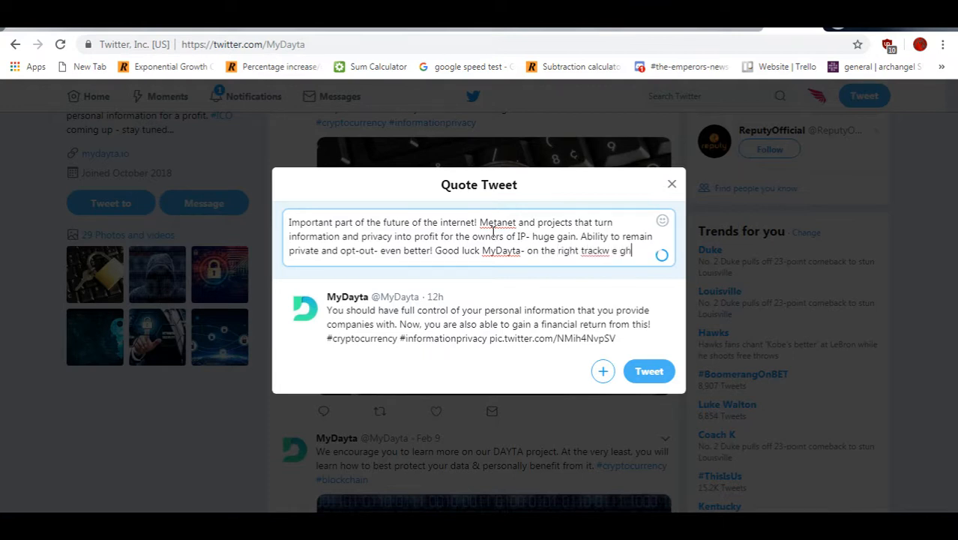
{"action": "key", "text": "Backspace"}
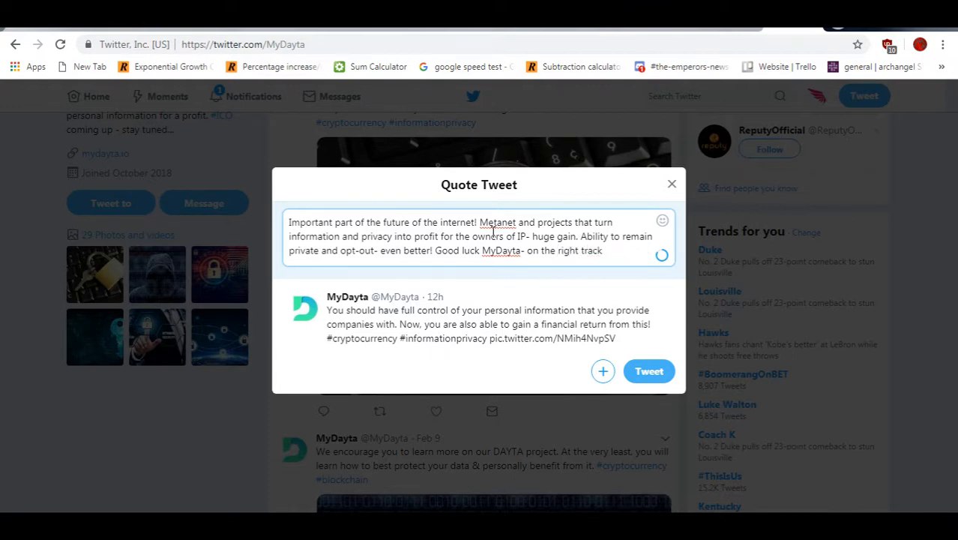
{"action": "type", "text": "we"}
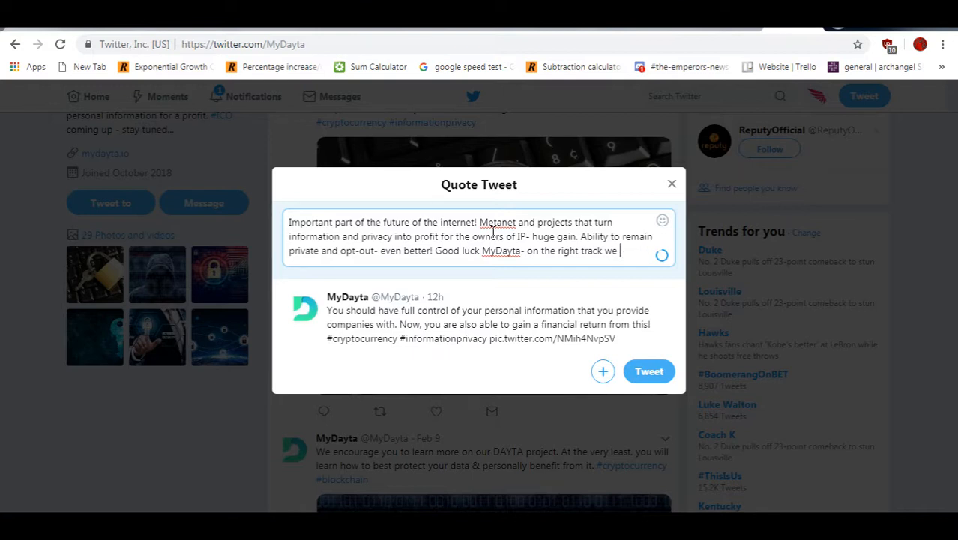
{"action": "type", "text": "hope!"}
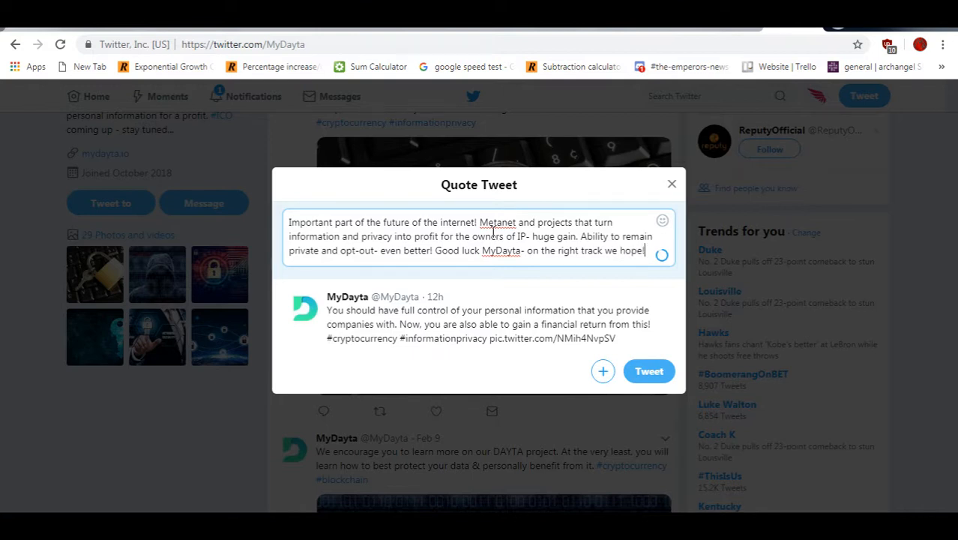
{"action": "mouse_move", "coordinate": [649, 370]}
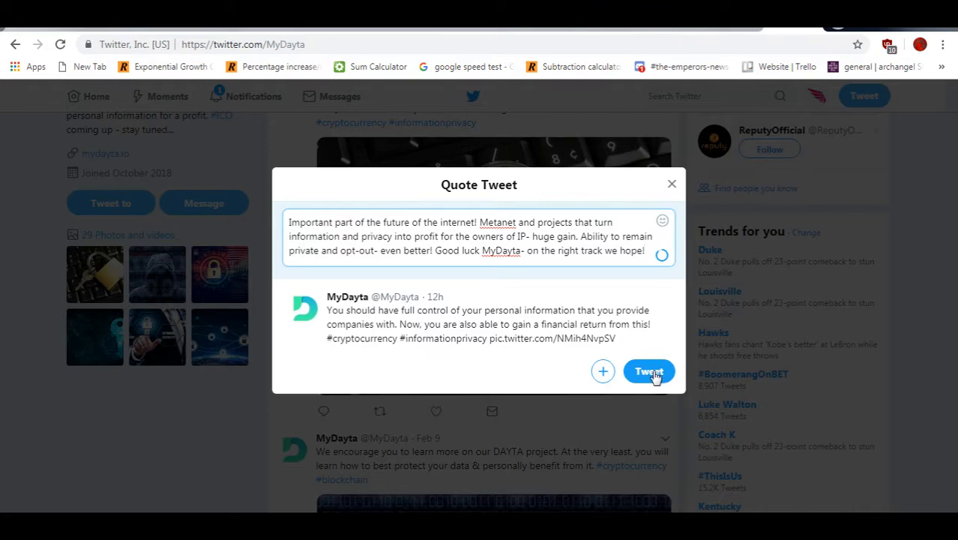
{"action": "left_click", "coordinate": [649, 372]}
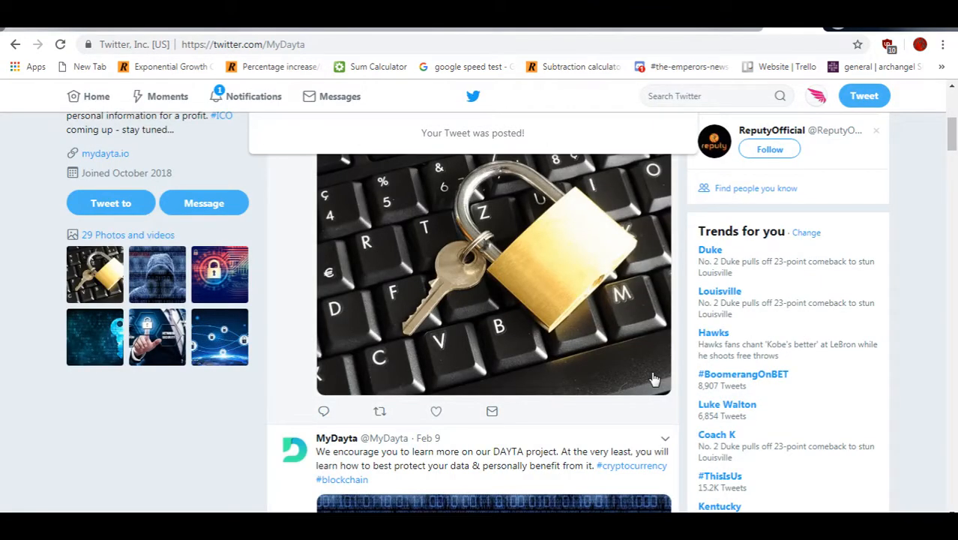